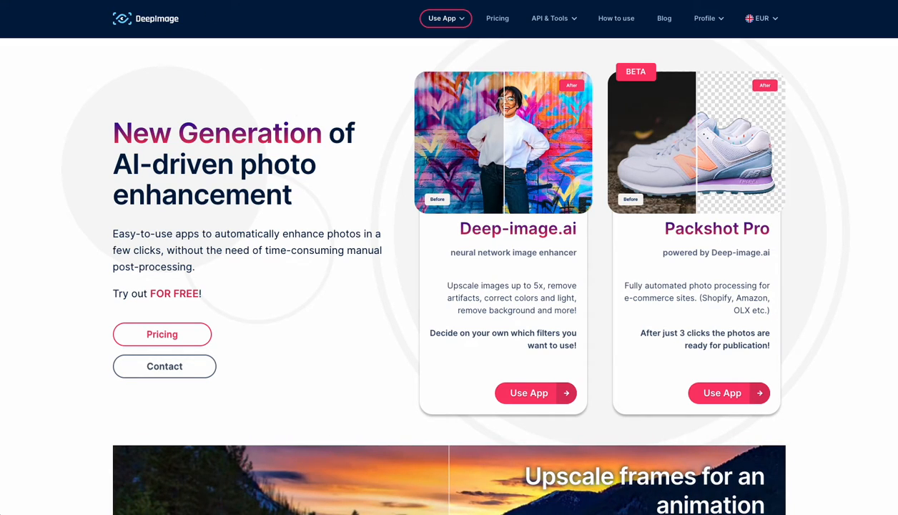
# Step: Launch Packshot Pro and pick Amazon, Shopee and eBay as target platforms before continuing
pyautogui.click(730, 392)
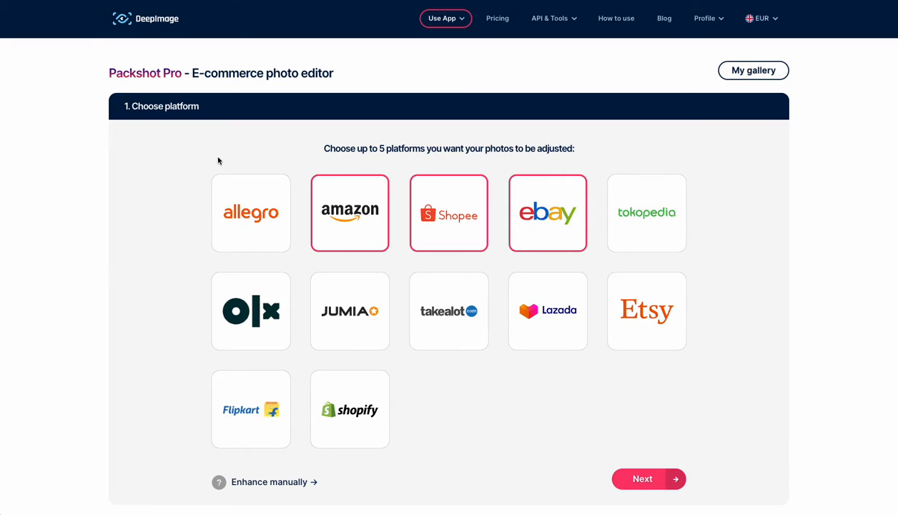
pyautogui.moveTo(189, 212)
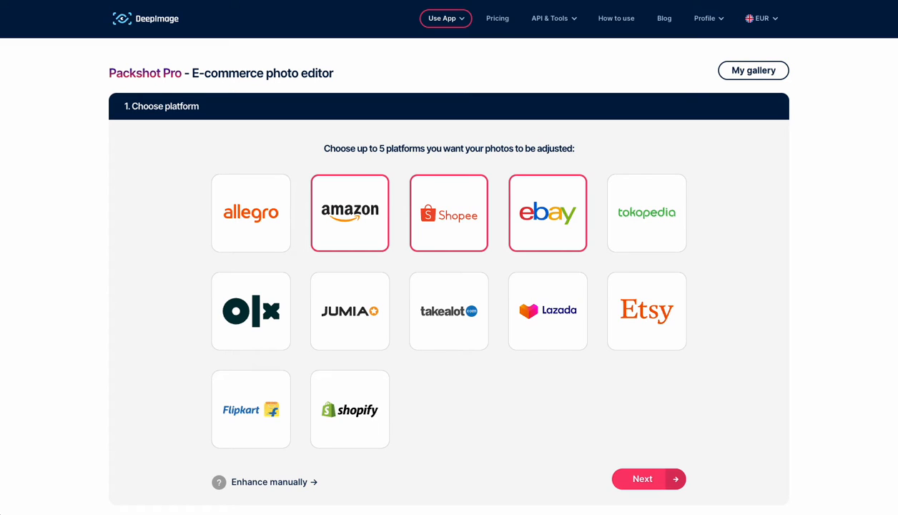
pyautogui.moveTo(177, 274)
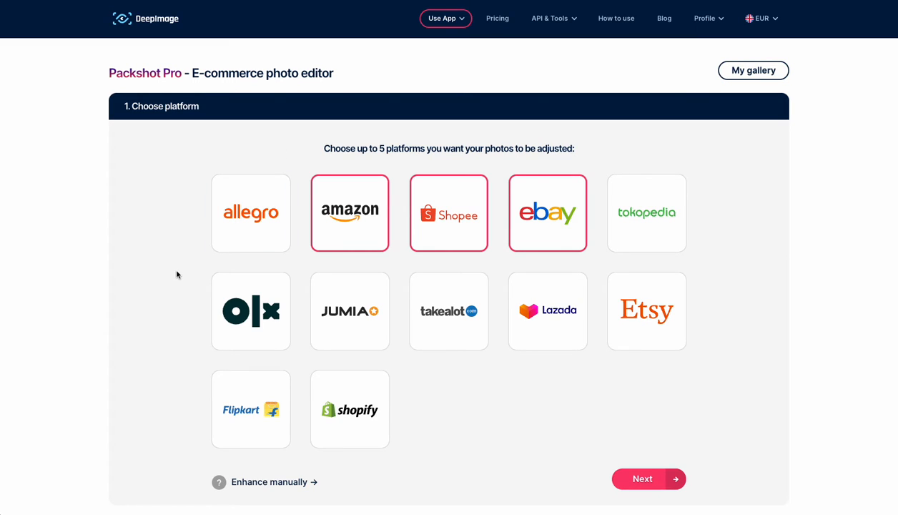
pyautogui.moveTo(435, 296)
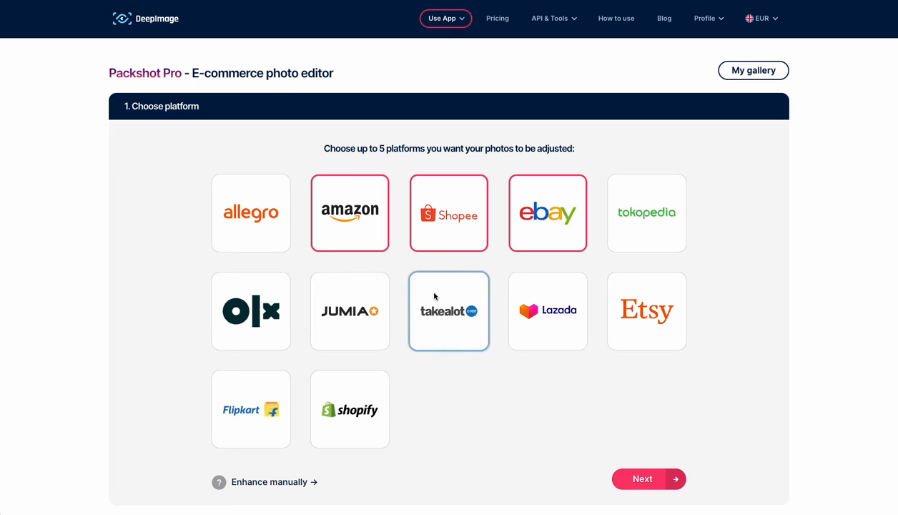
pyautogui.click(449, 311)
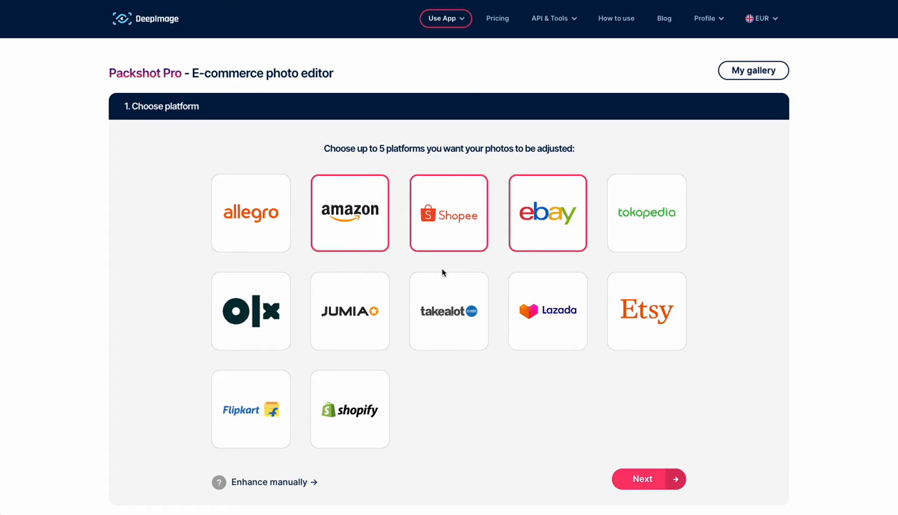
pyautogui.click(650, 480)
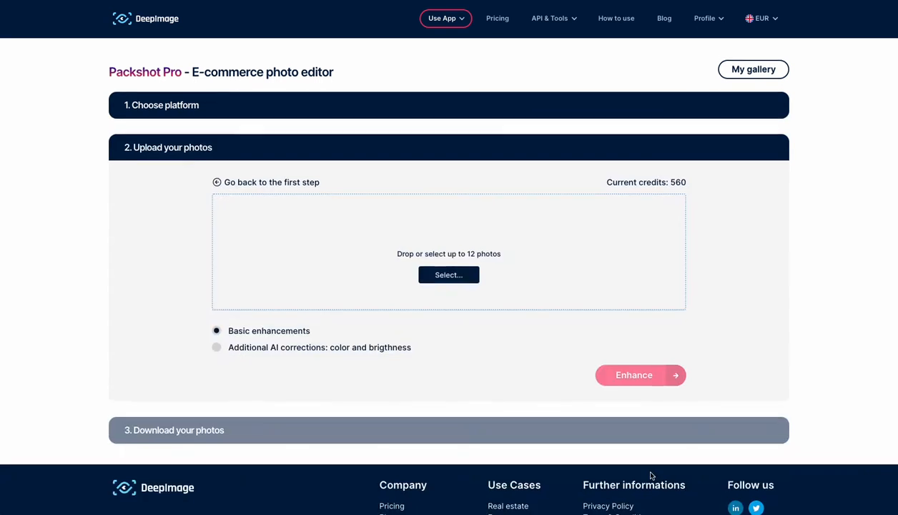
# Step: Upload the 12 product photos and set the blue sneaker as Amazon's cover photo
pyautogui.click(449, 275)
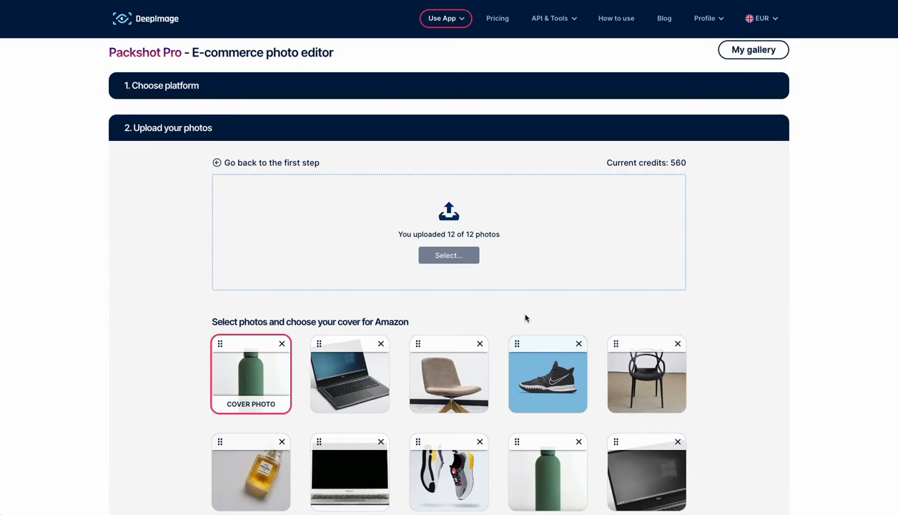
pyautogui.scroll(-3)
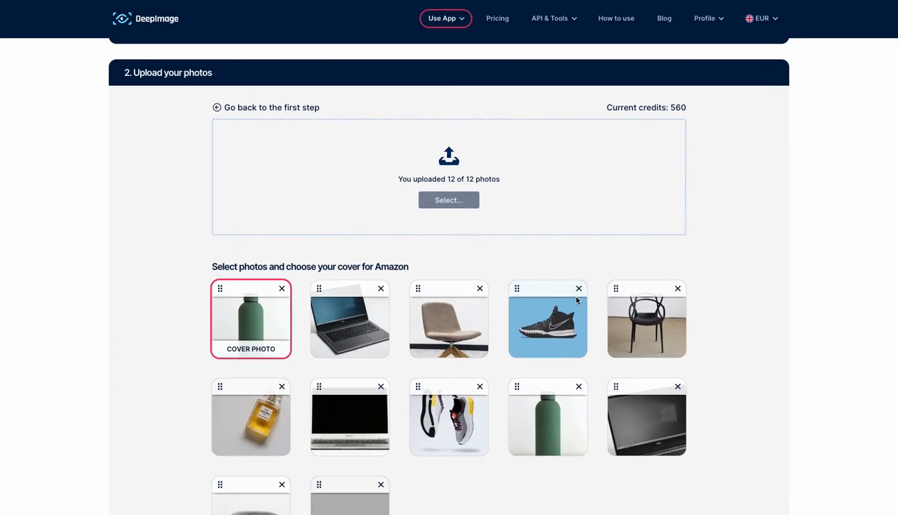
pyautogui.scroll(-3)
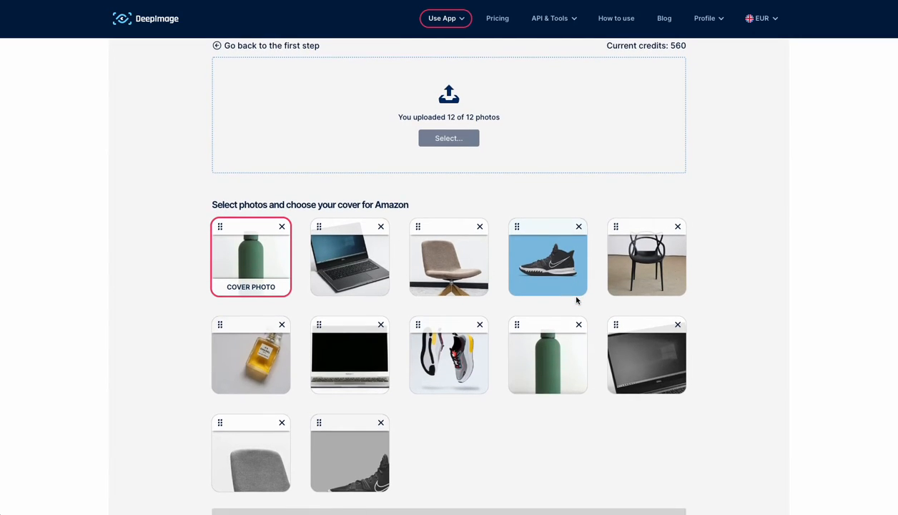
pyautogui.scroll(-3)
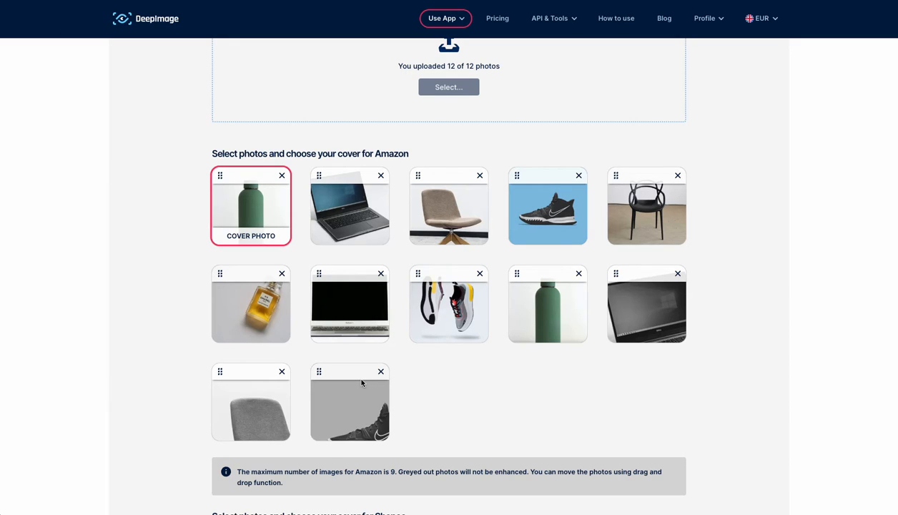
pyautogui.moveTo(363, 383)
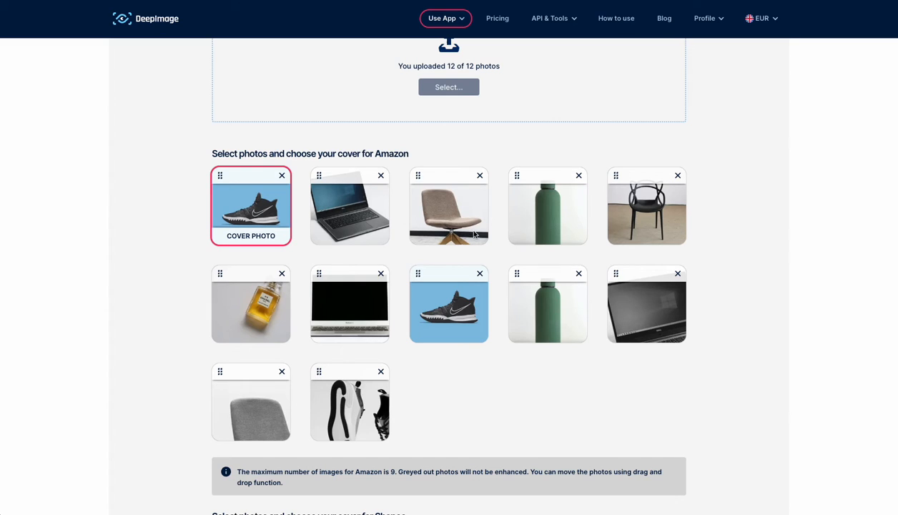
pyautogui.moveTo(486, 236)
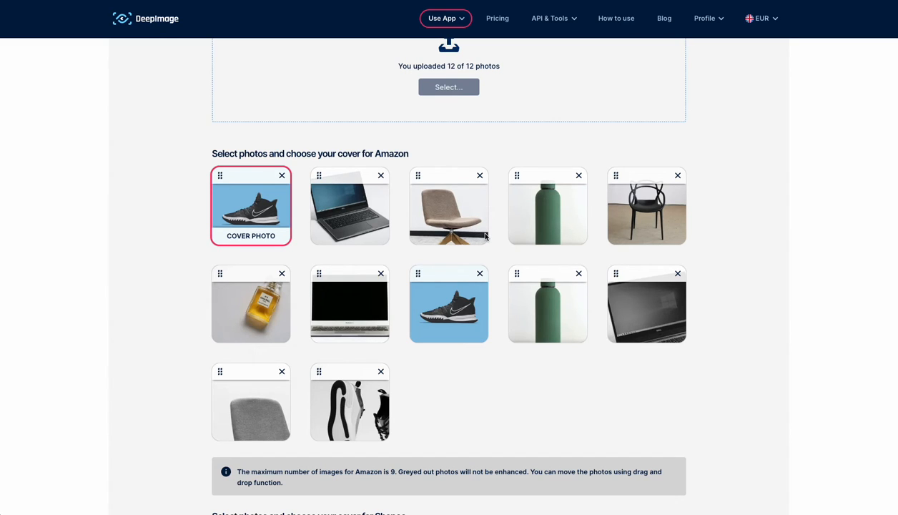
pyautogui.scroll(-3)
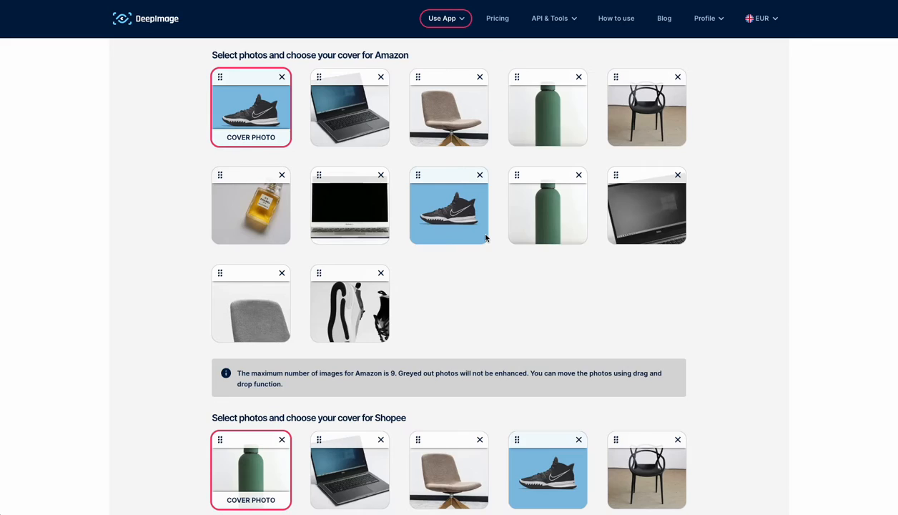
pyautogui.scroll(-3)
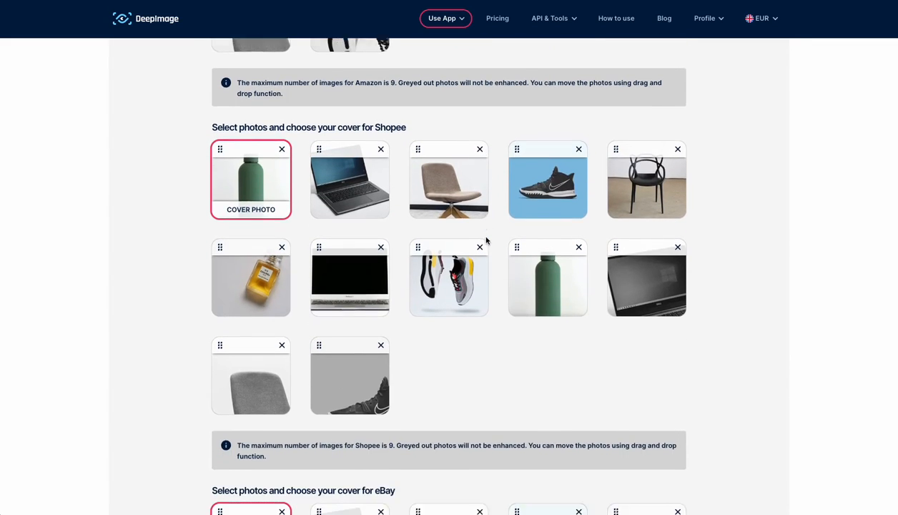
pyautogui.scroll(-3)
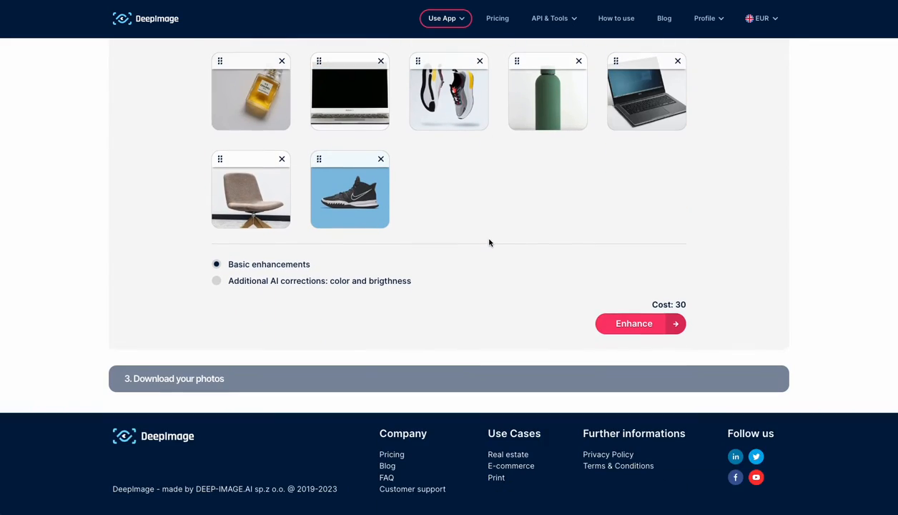
# Step: Run Basic enhancements (30 credits) on the uploaded photos for all three platforms
pyautogui.click(624, 324)
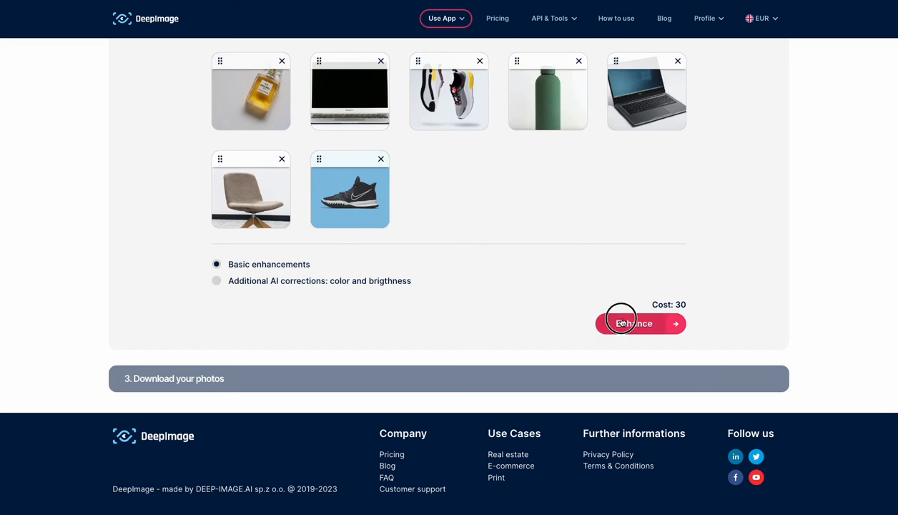
pyautogui.click(637, 323)
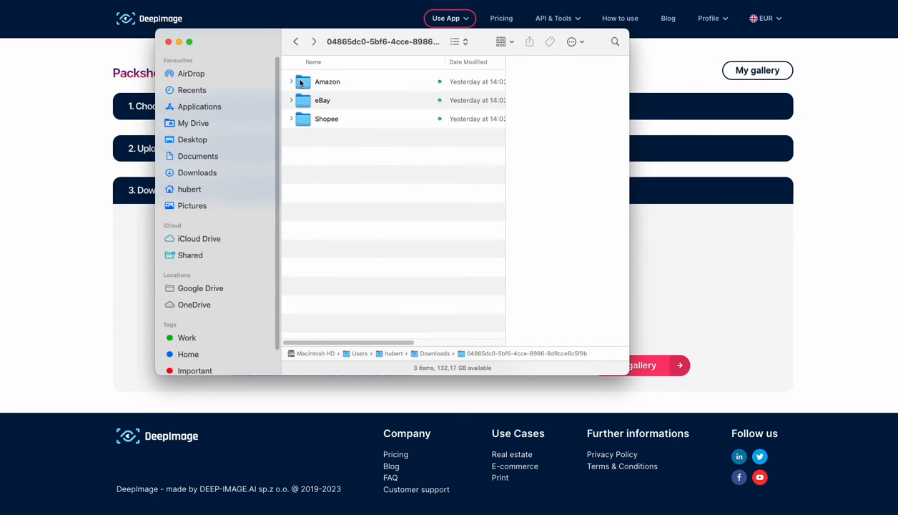
# Step: View the four enhanced PNG images inside the downloaded Amazon folder
pyautogui.doubleClick(328, 82)
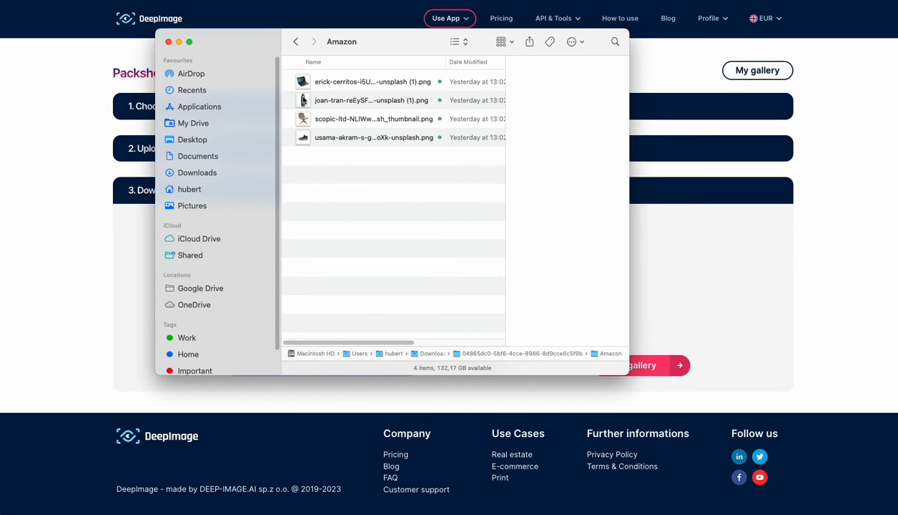
pyautogui.moveTo(320, 192)
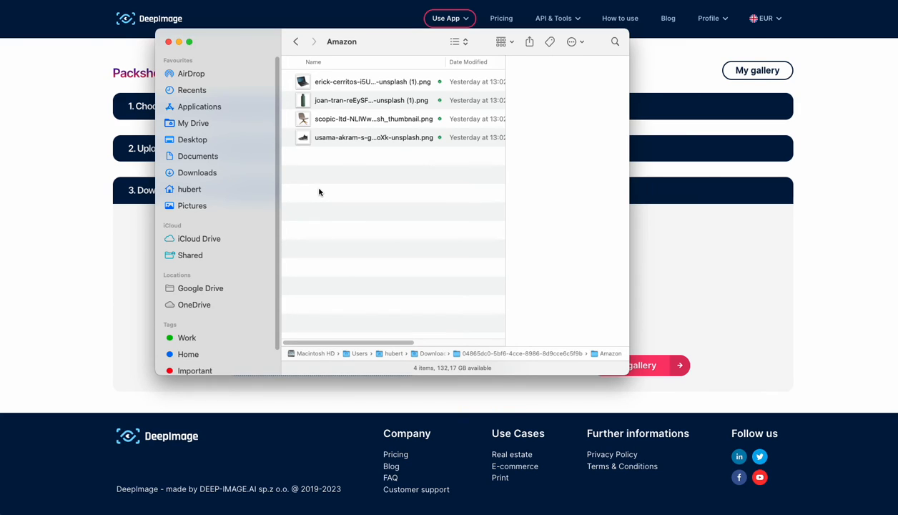
pyautogui.click(369, 81)
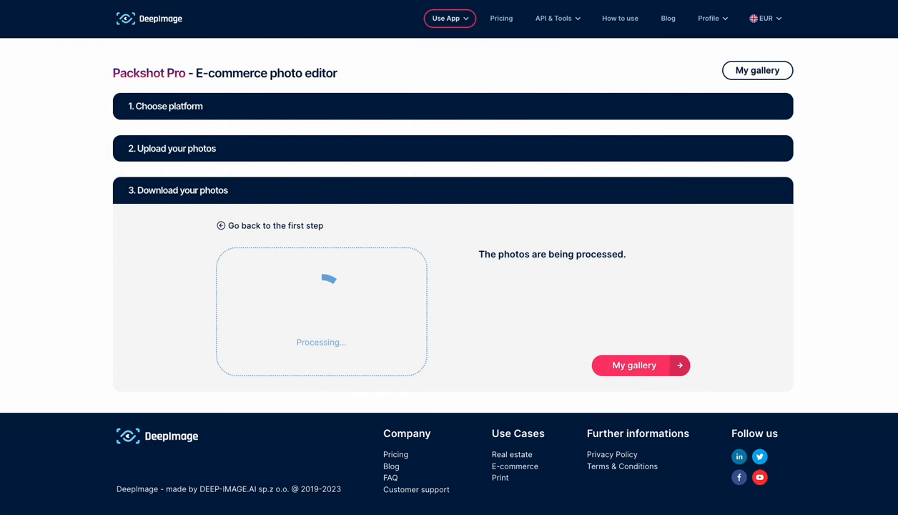
pyautogui.moveTo(470, 166)
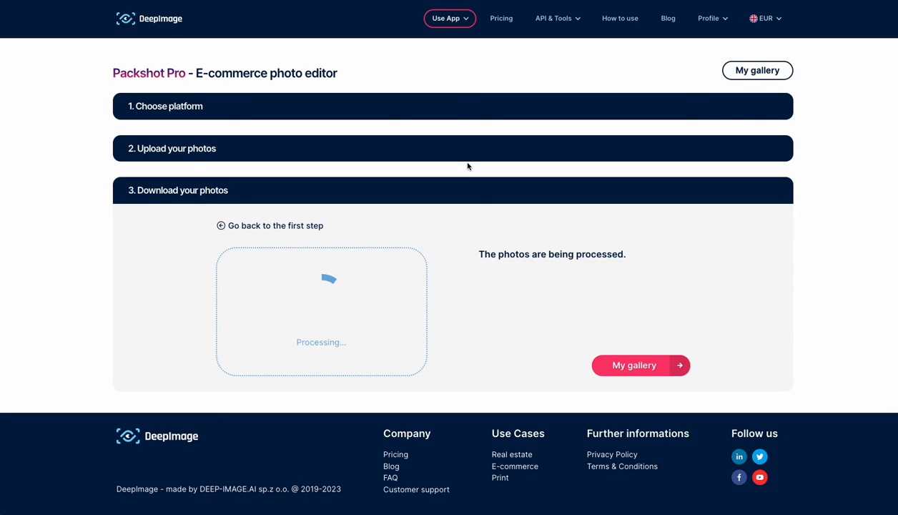
pyautogui.moveTo(532, 162)
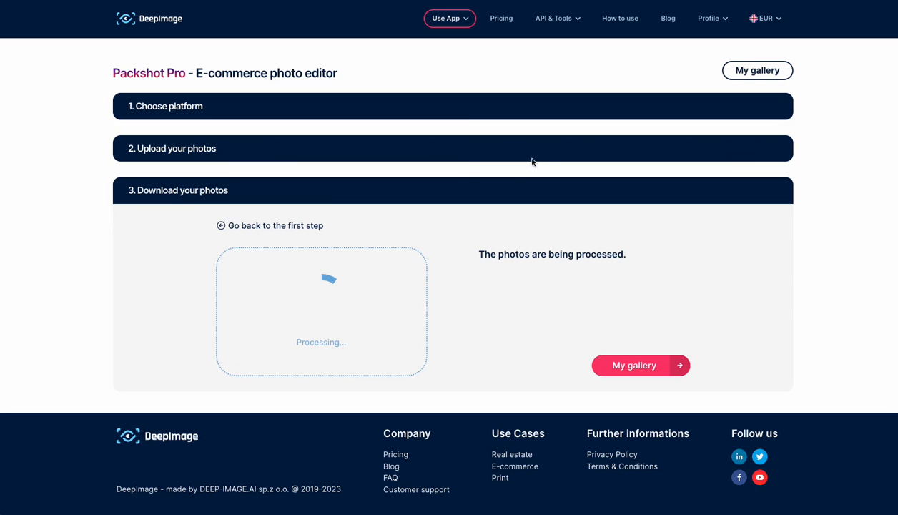
pyautogui.moveTo(648, 373)
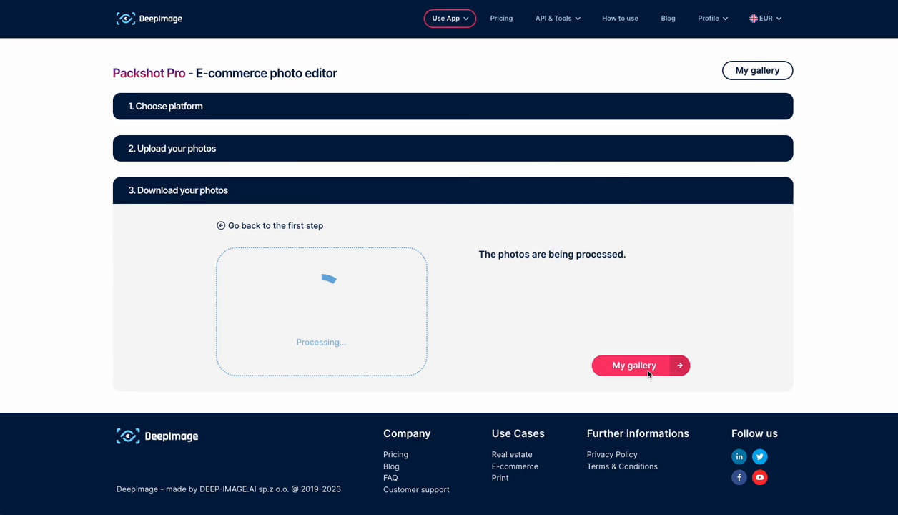
# Step: Go to My gallery to see the enhanced product photos while one sneaker still processes
pyautogui.click(636, 366)
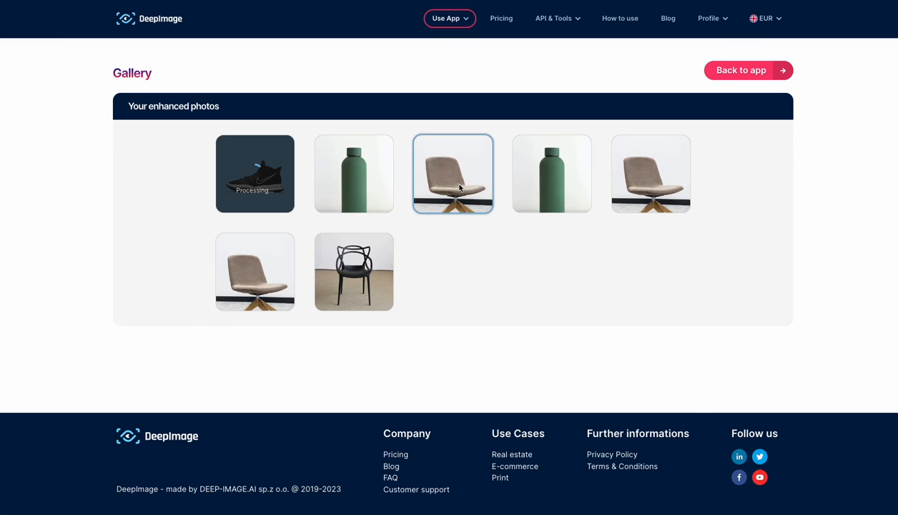
# Step: View an enhanced photo set from the gallery and give it a five-star rating
pyautogui.click(452, 173)
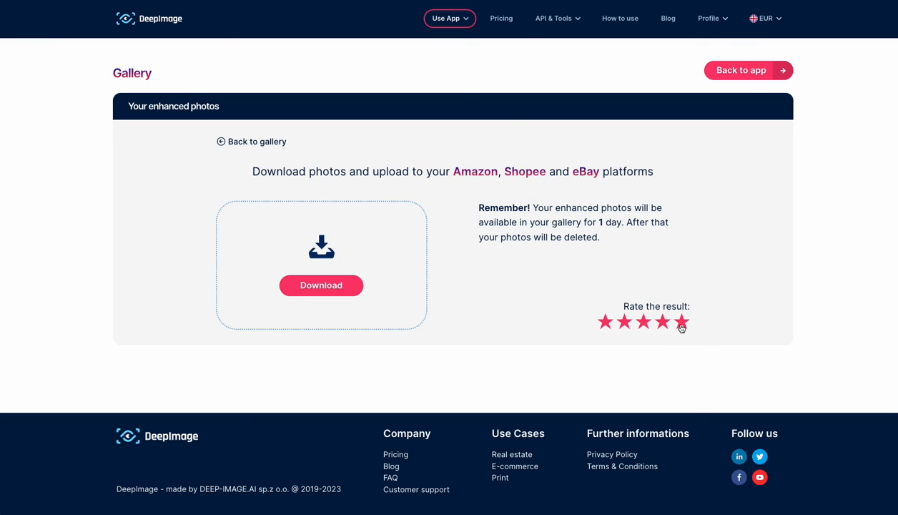
pyautogui.click(681, 324)
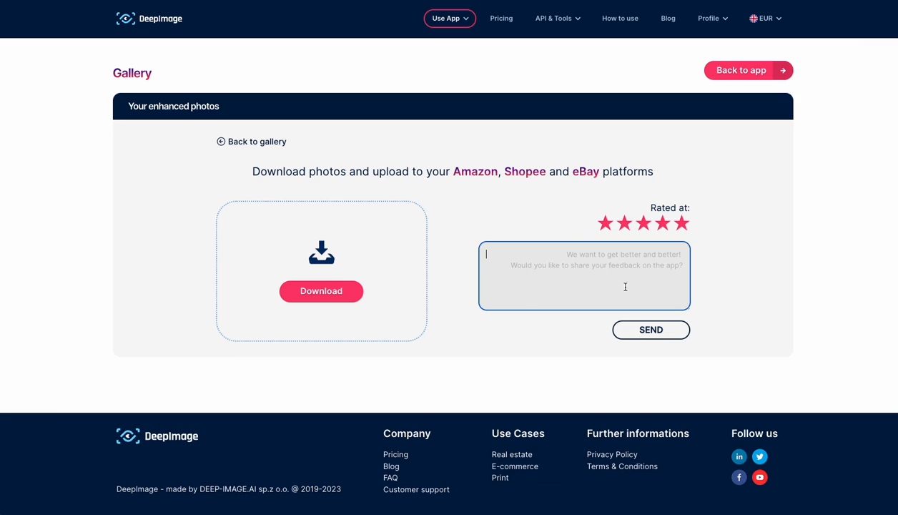